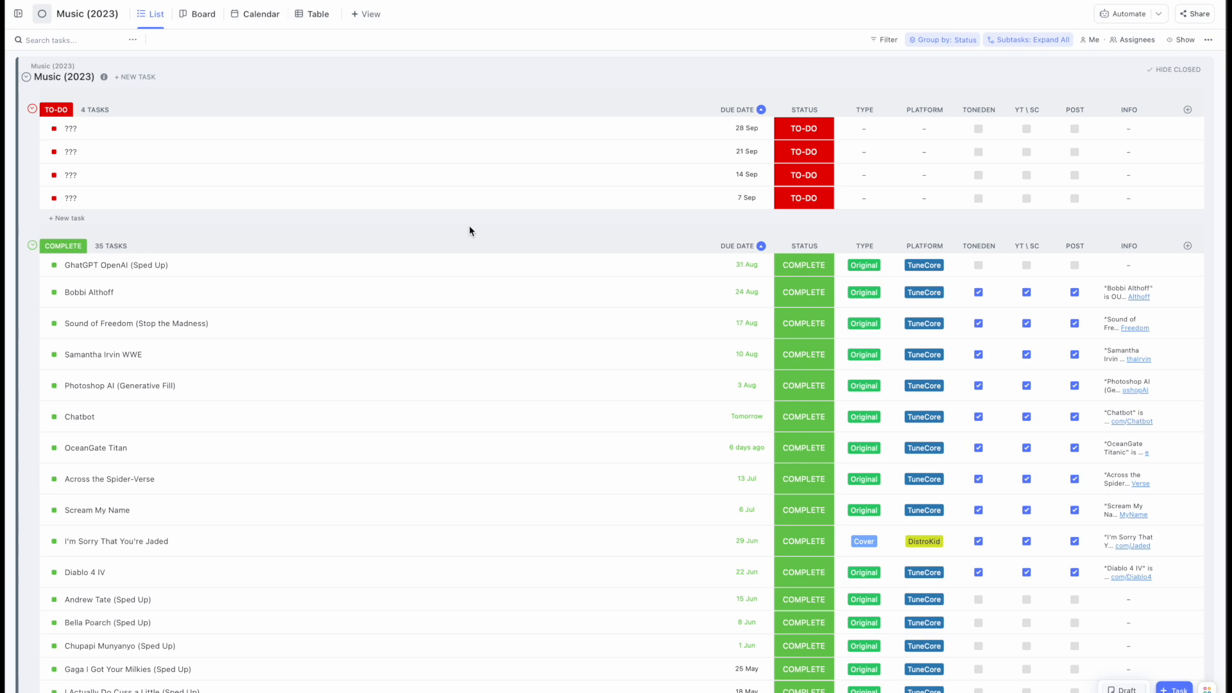
mouse_move(959, 38)
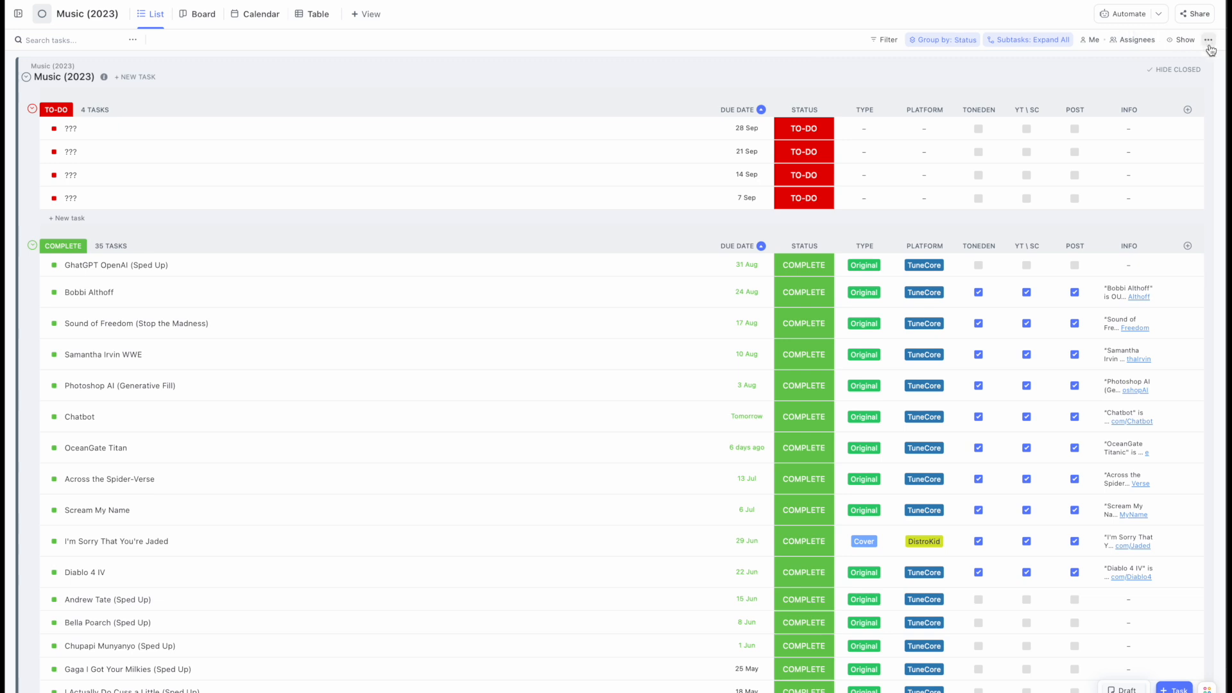
Export the Music (2023) list's visible columns as Excel from the view menu, hitting the Business upgrade prompt.
click(1211, 40)
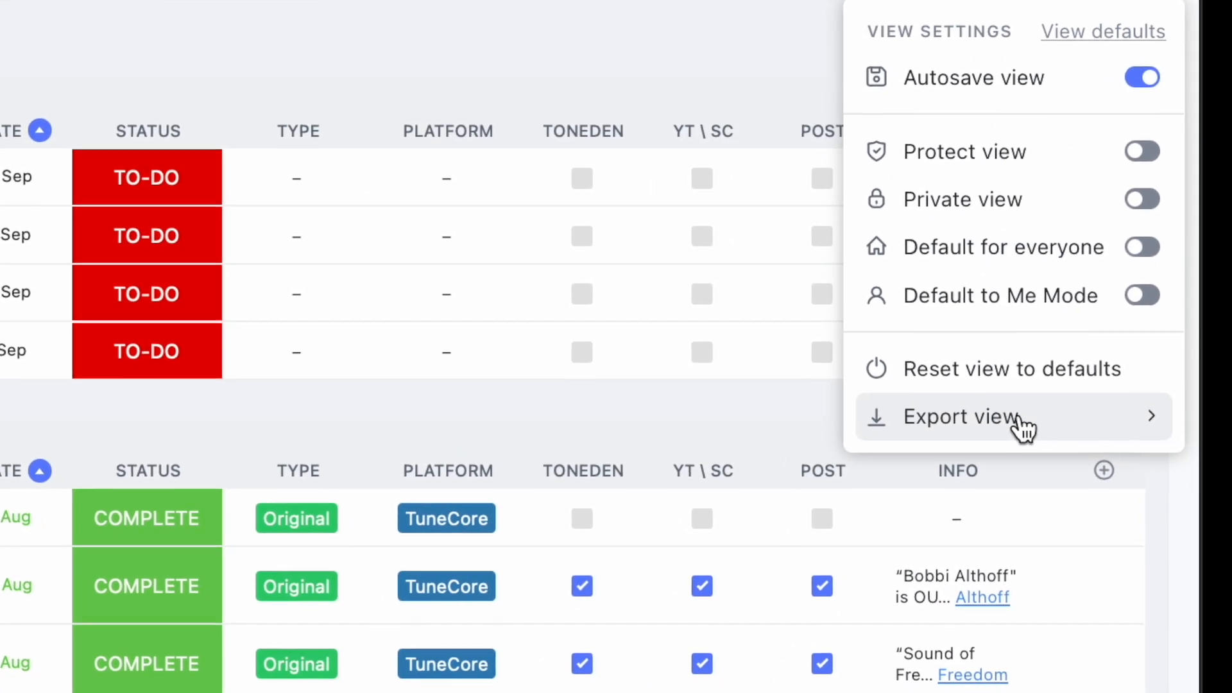
click(943, 416)
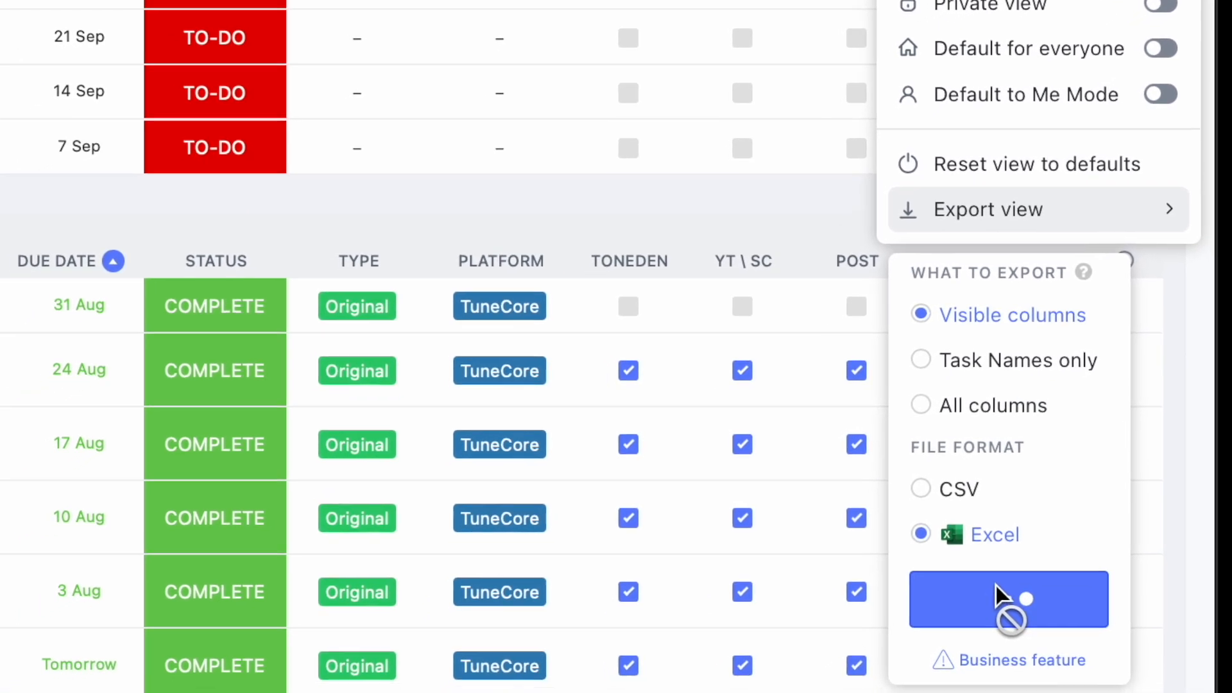
click(1008, 599)
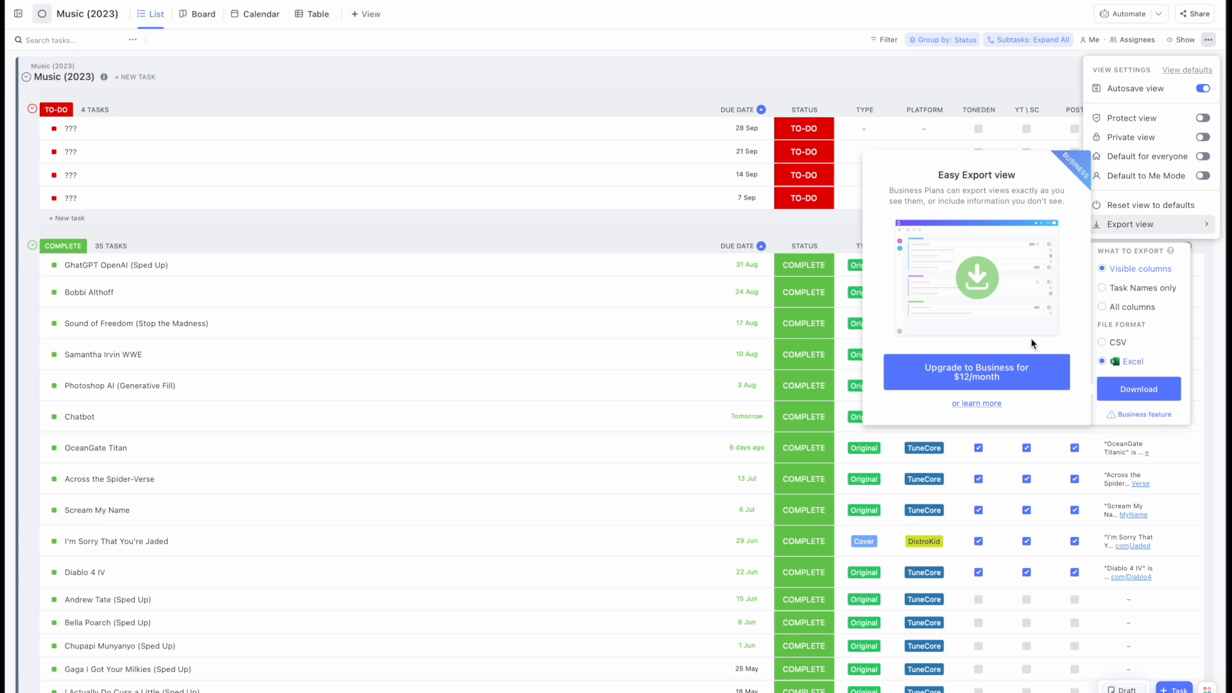
mouse_move(743, 40)
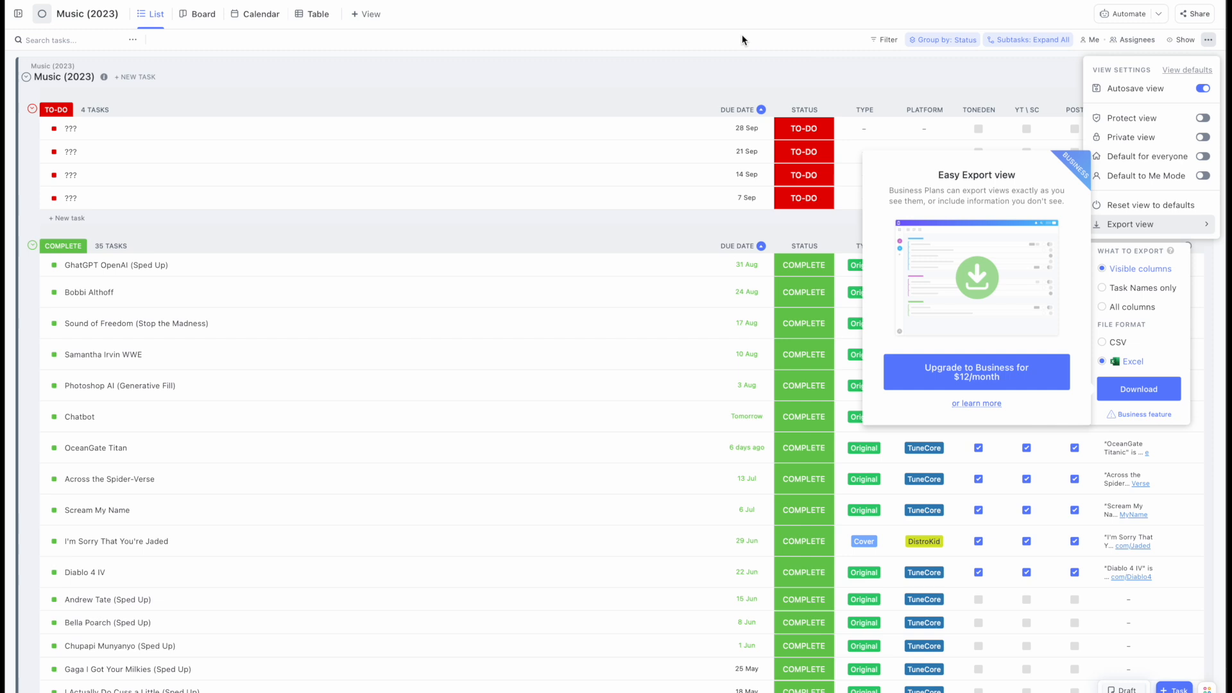
mouse_move(731, 63)
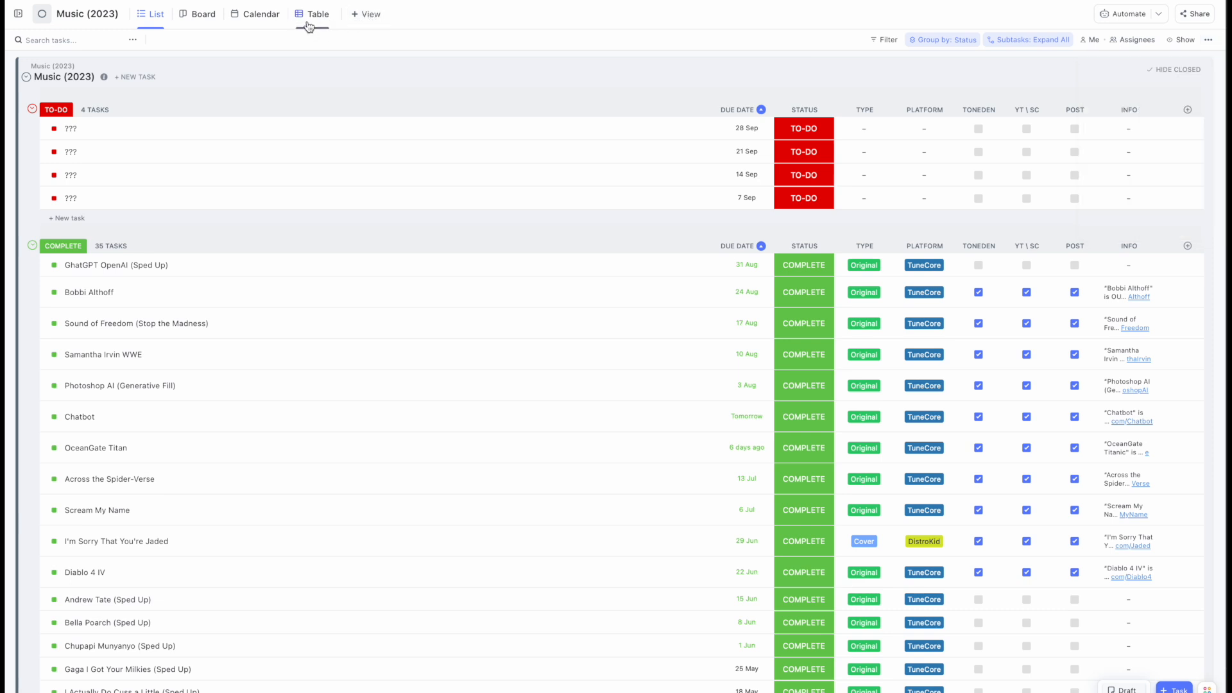
mouse_move(313, 51)
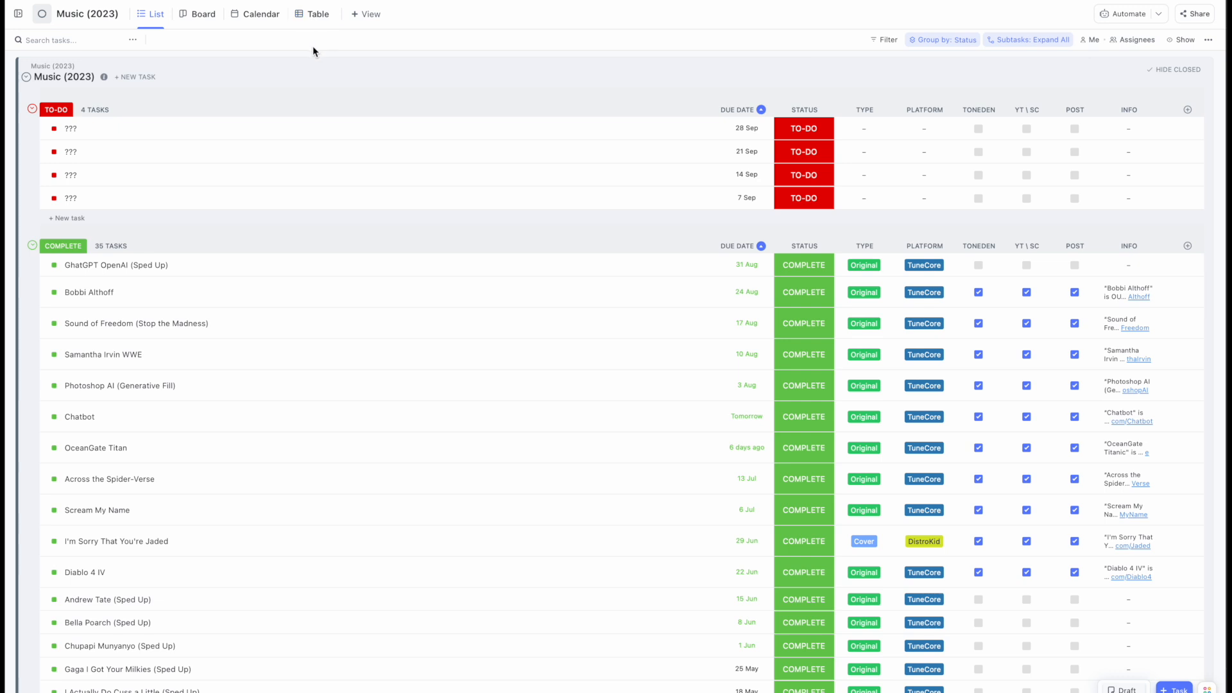
Add a Table view of the Music (2023) list showing name, status, due date, info and platform.
click(366, 14)
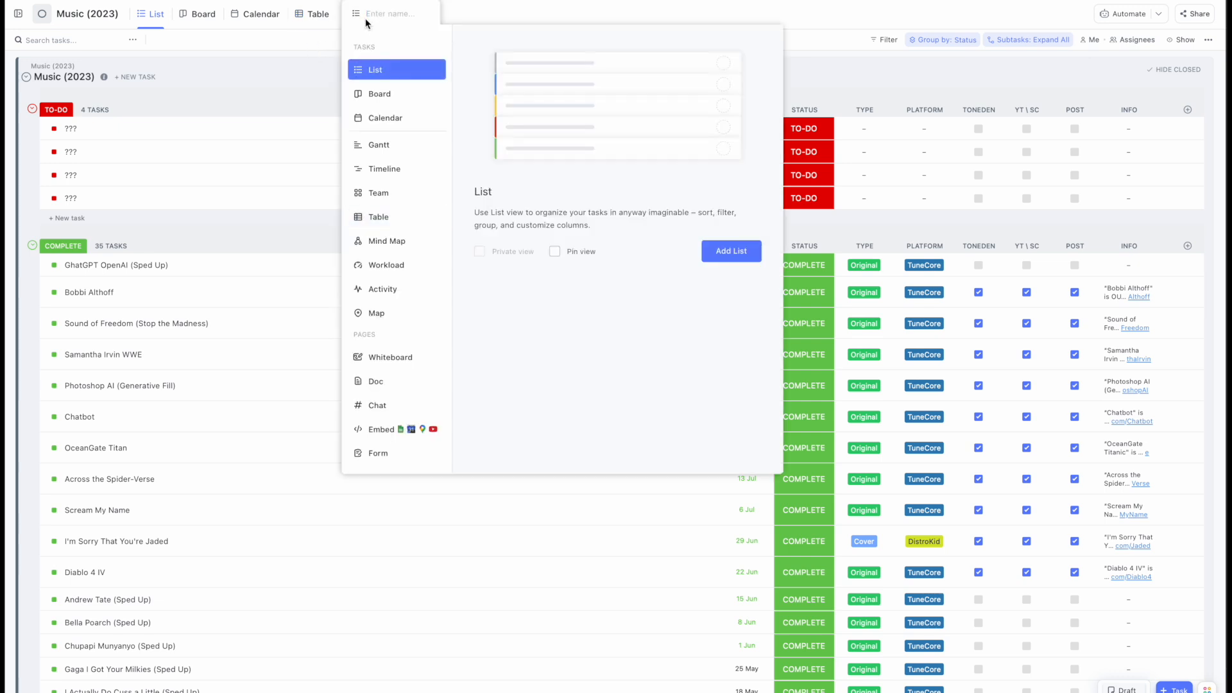
mouse_move(385, 210)
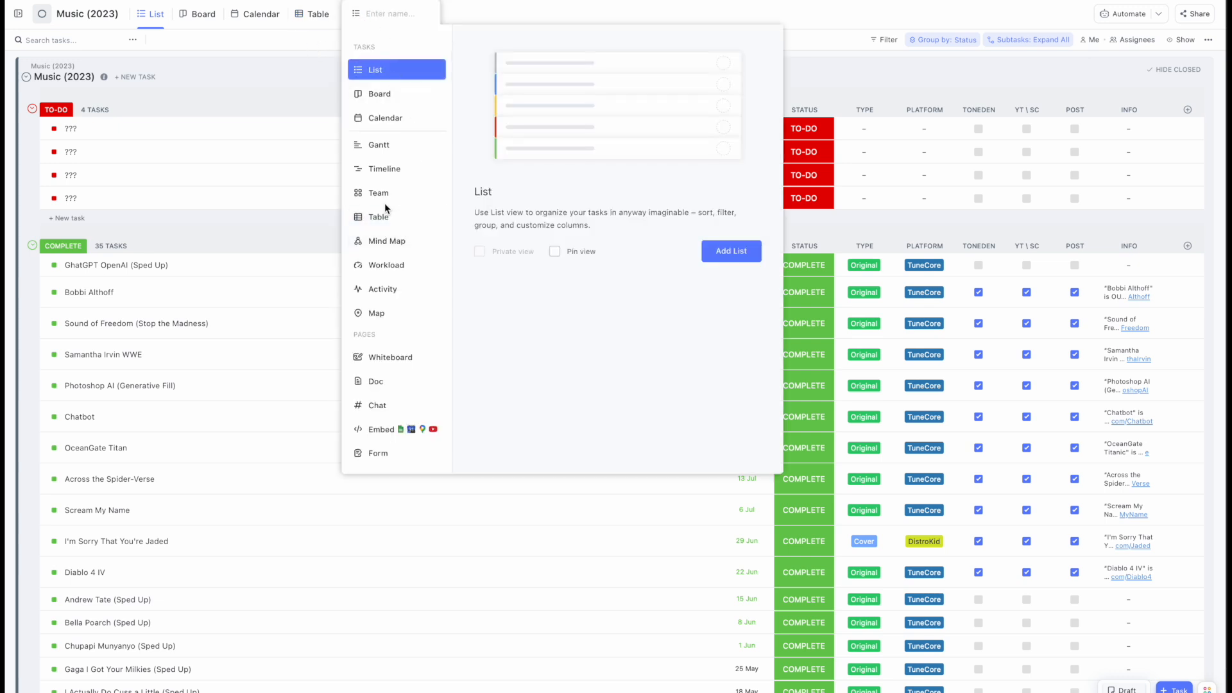
click(378, 216)
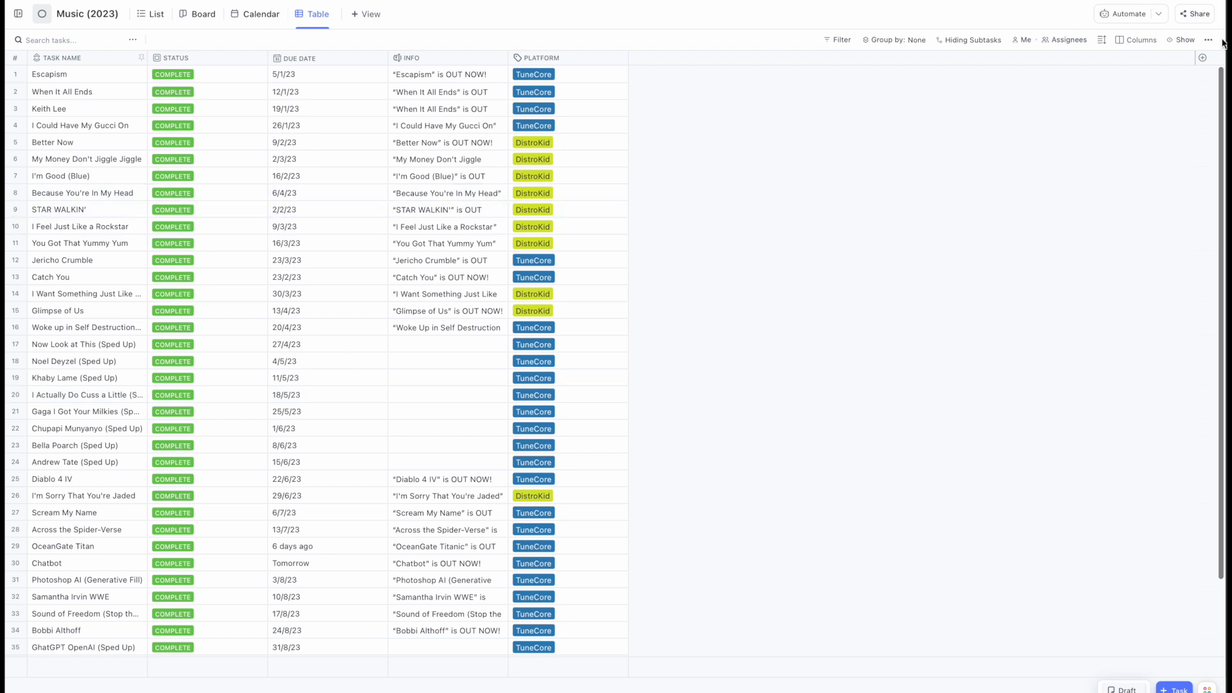
mouse_move(1139, 40)
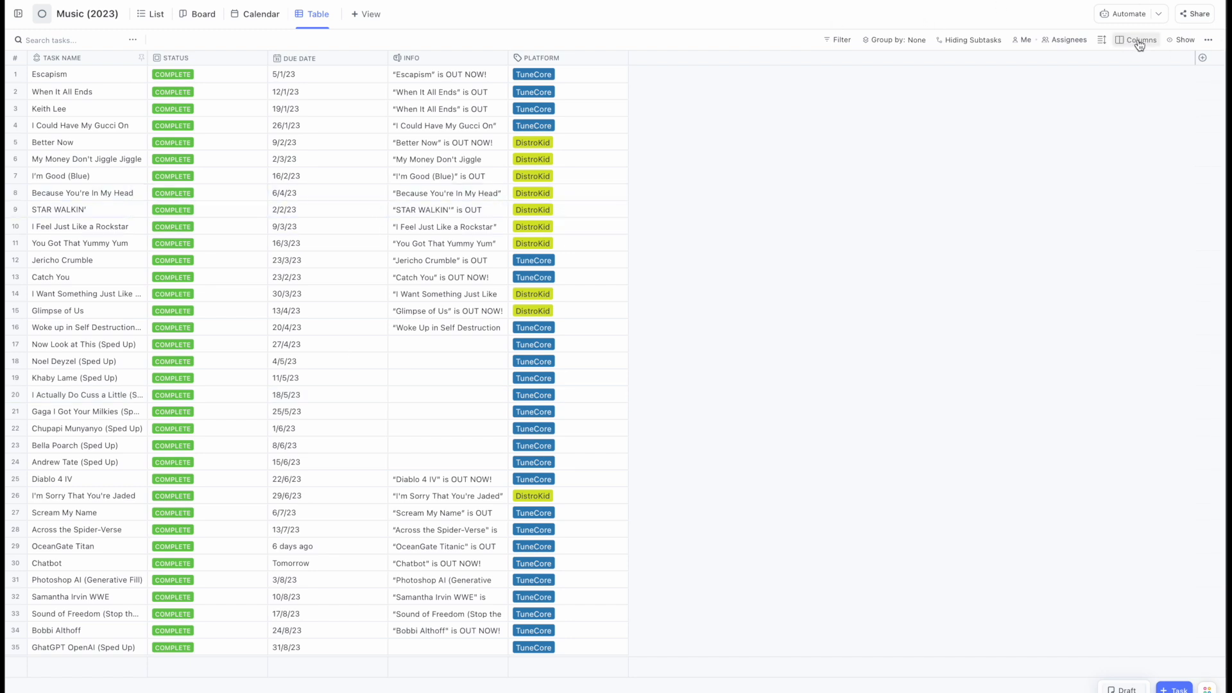
click(1182, 40)
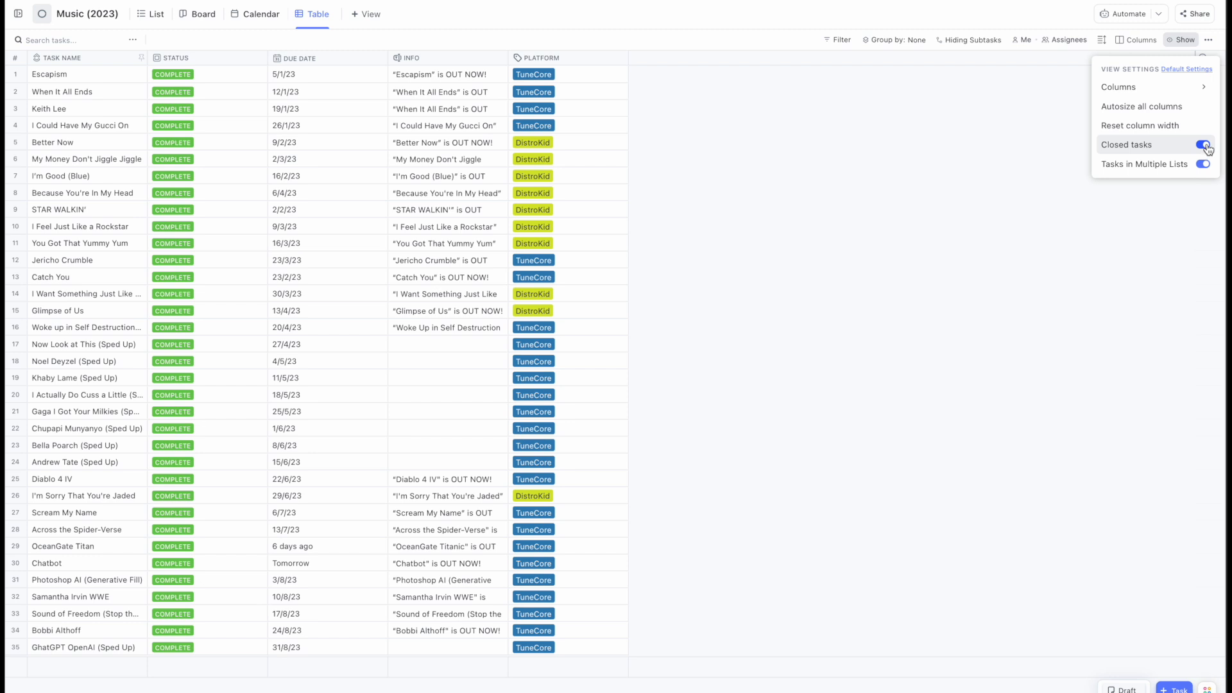
click(1201, 145)
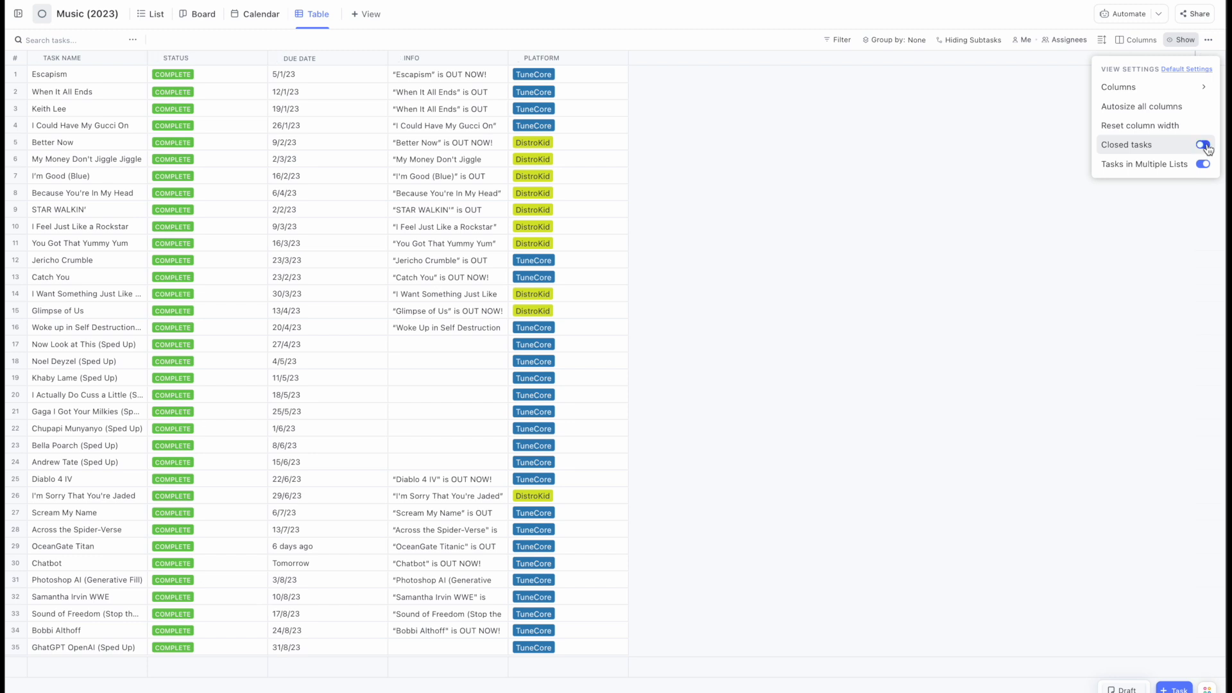
click(1203, 145)
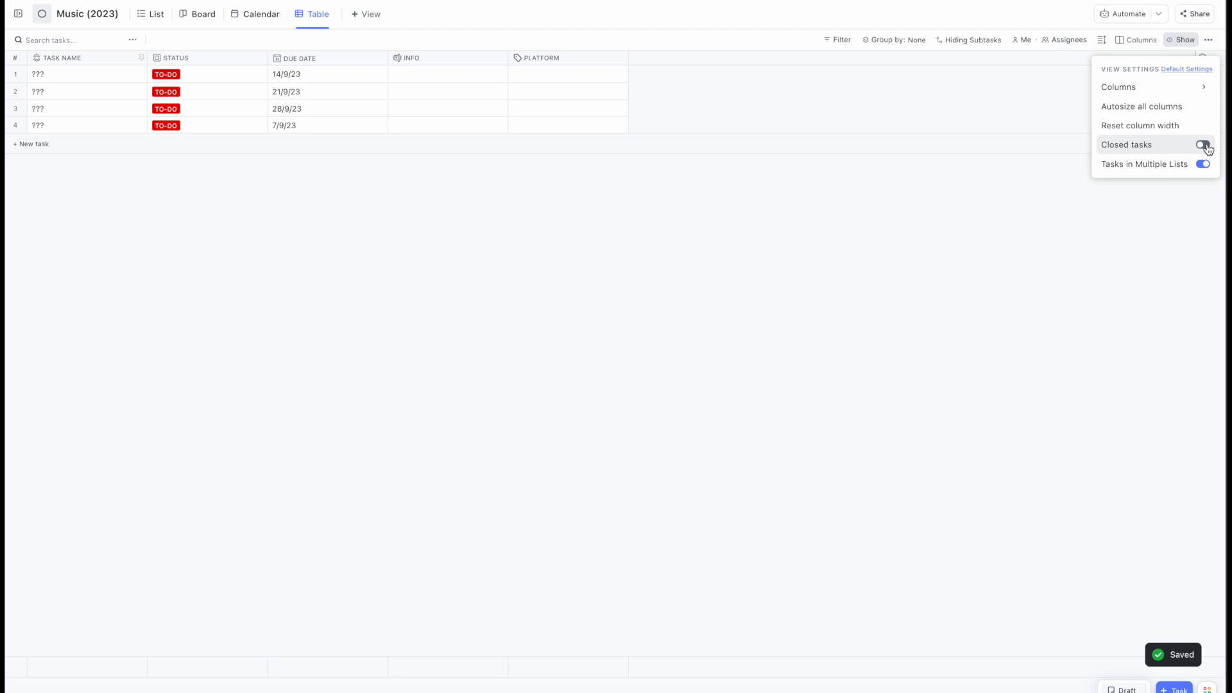
click(1203, 145)
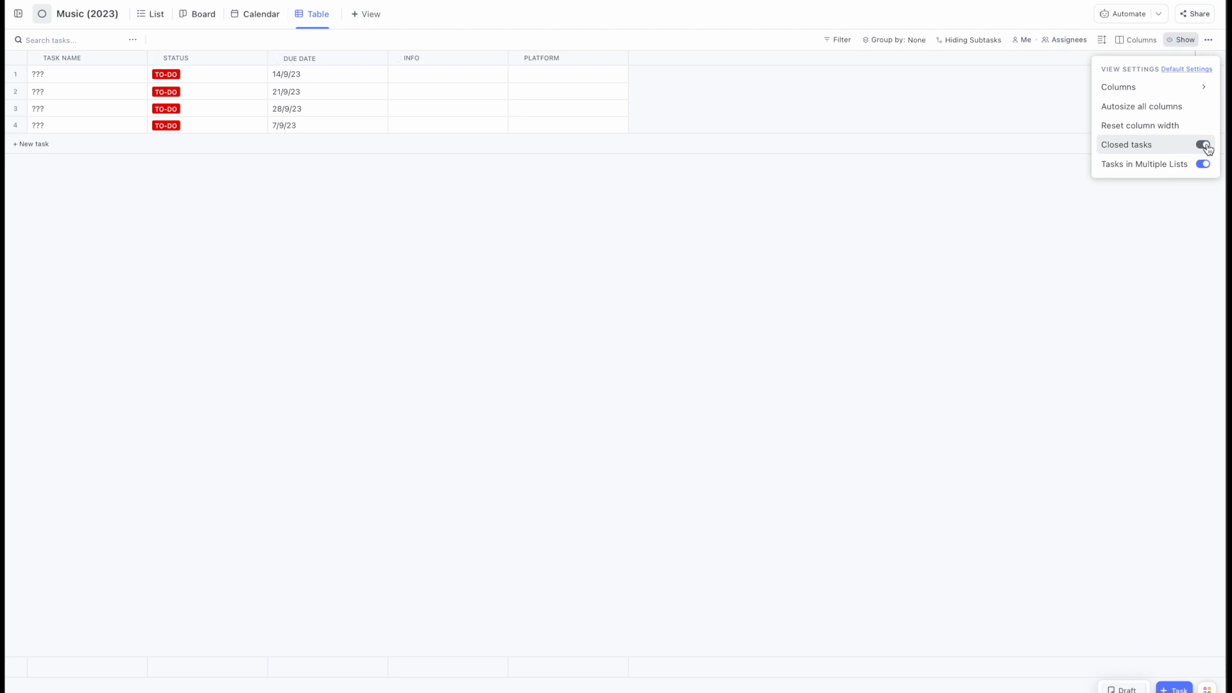
click(1201, 146)
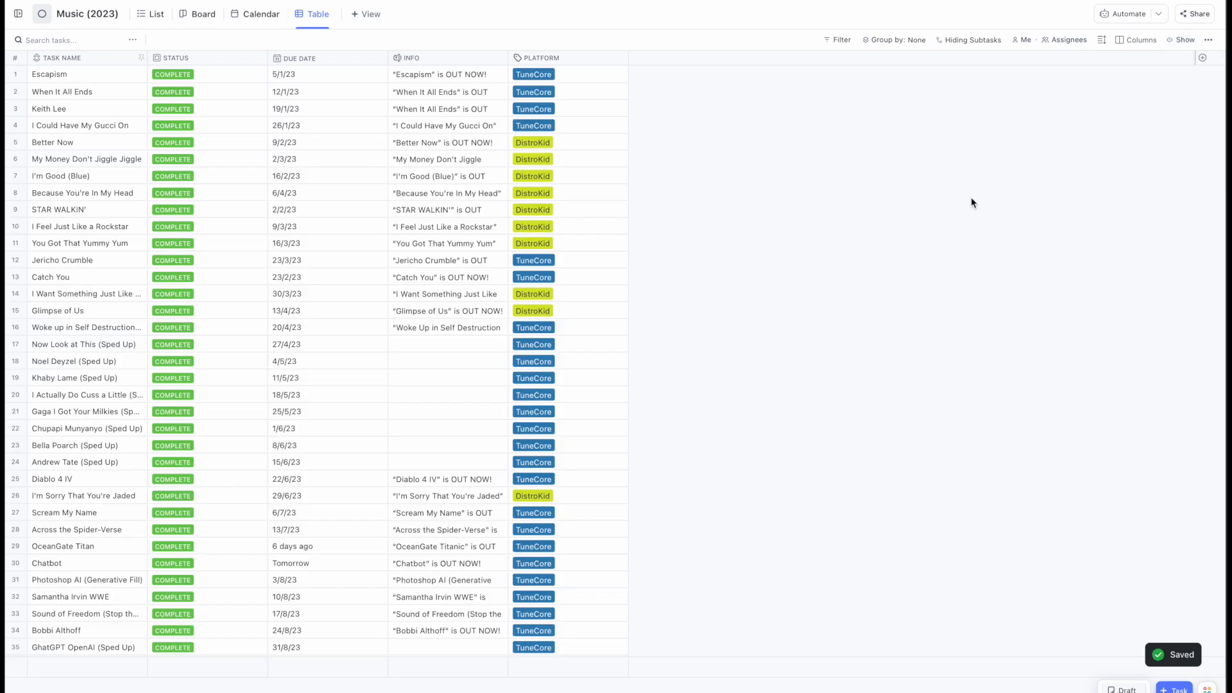
mouse_move(1139, 40)
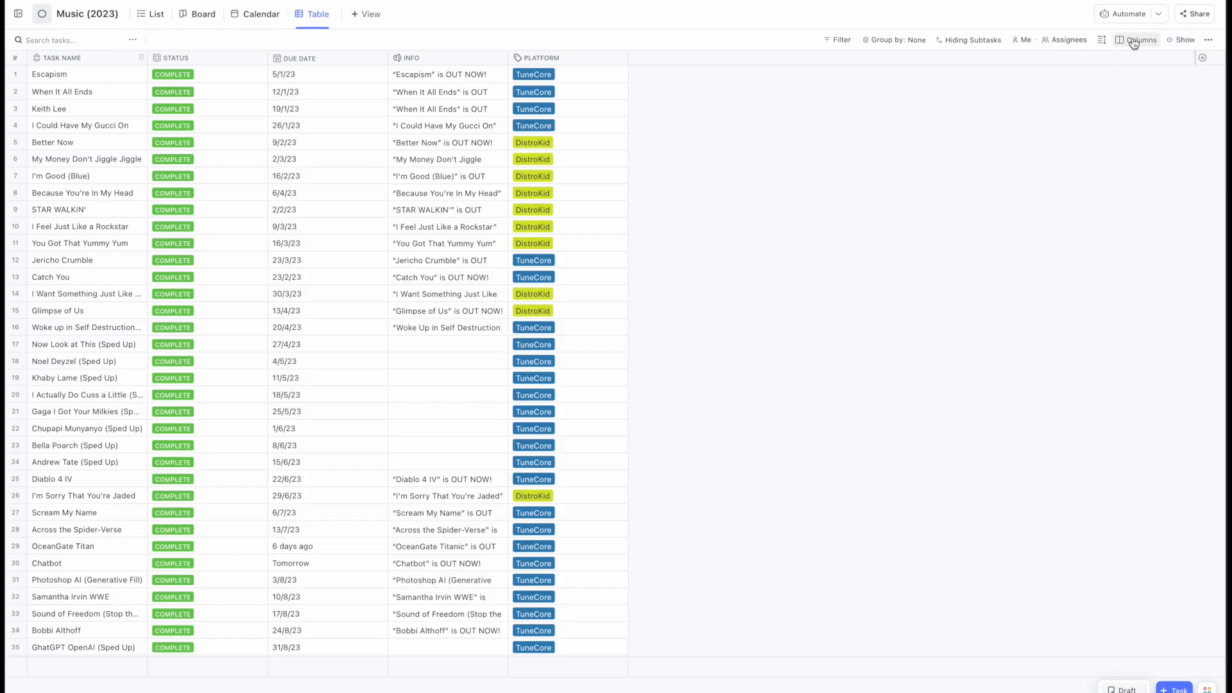
Show the Type column (Original/Cover) in the task table via the Columns panel.
click(1139, 39)
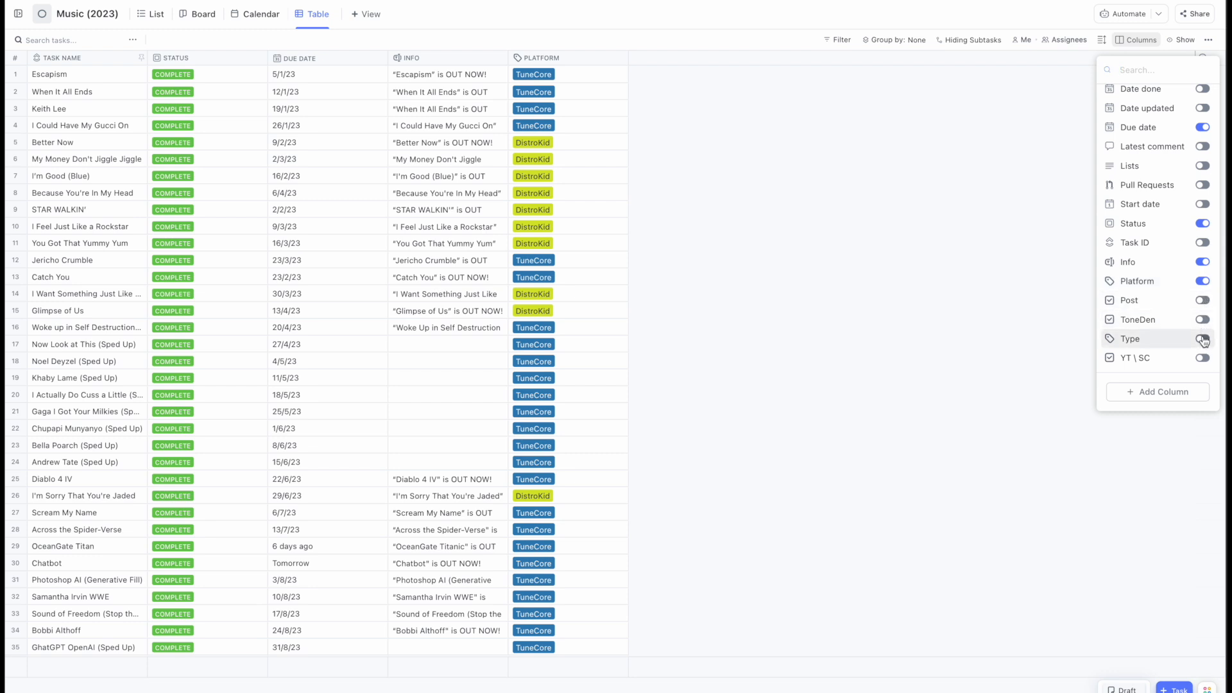
click(1202, 339)
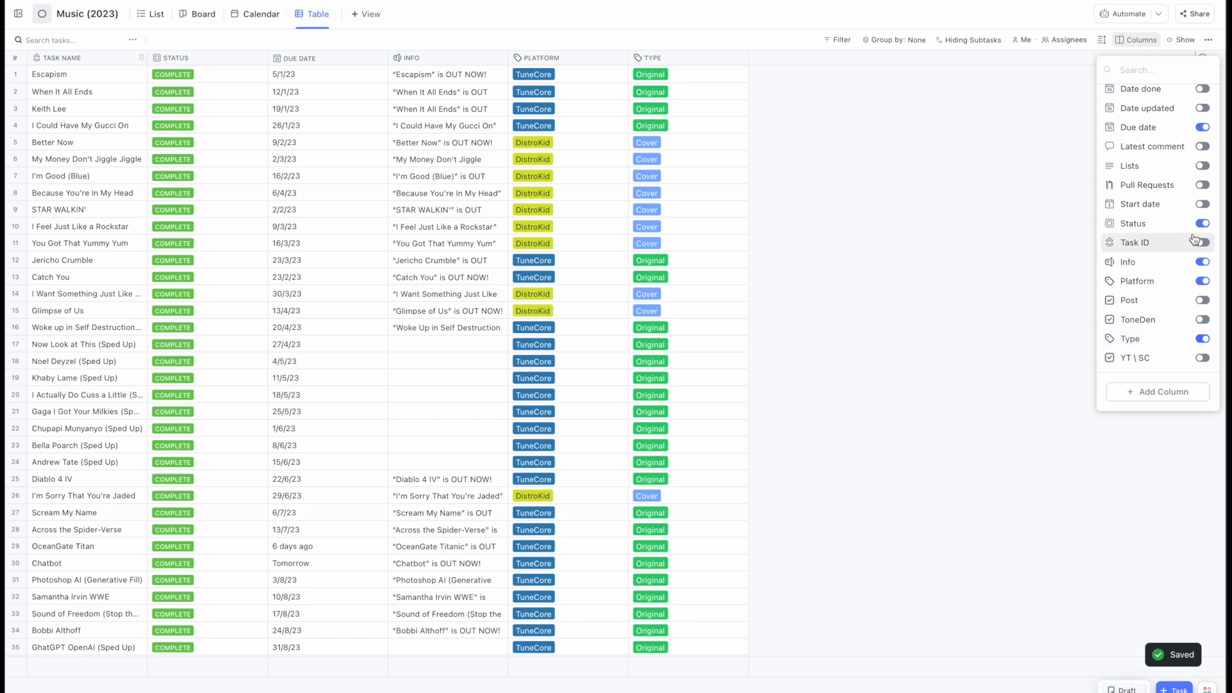
click(1201, 242)
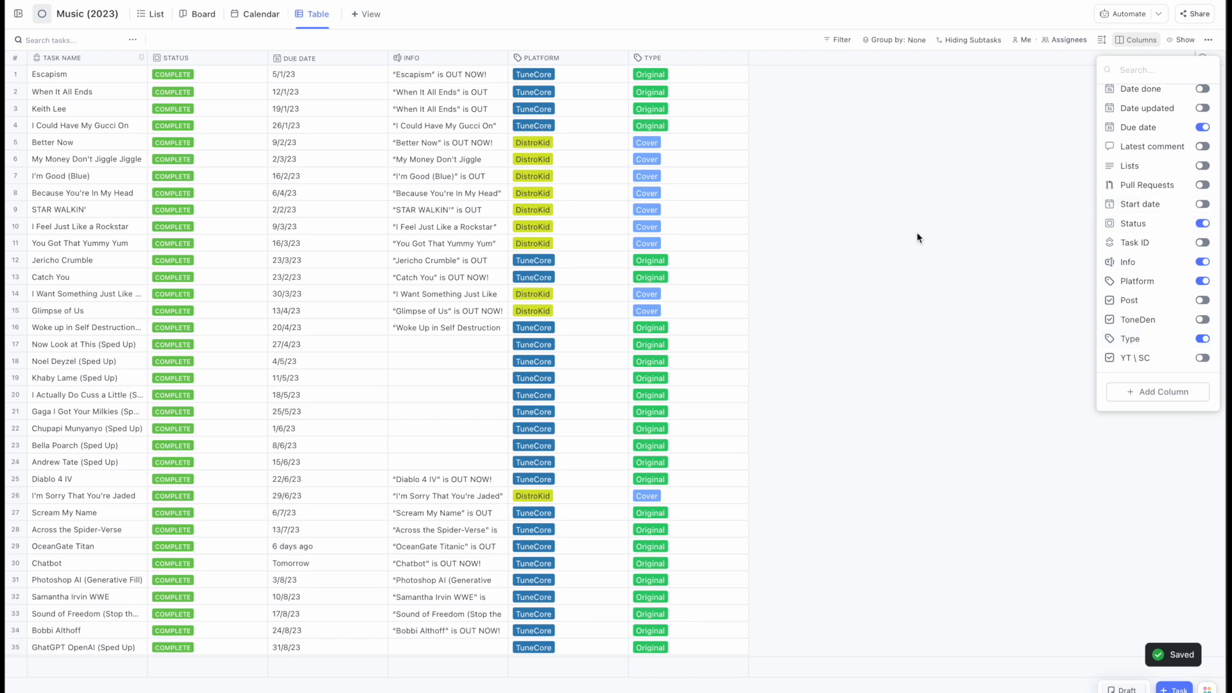
mouse_move(1170, 218)
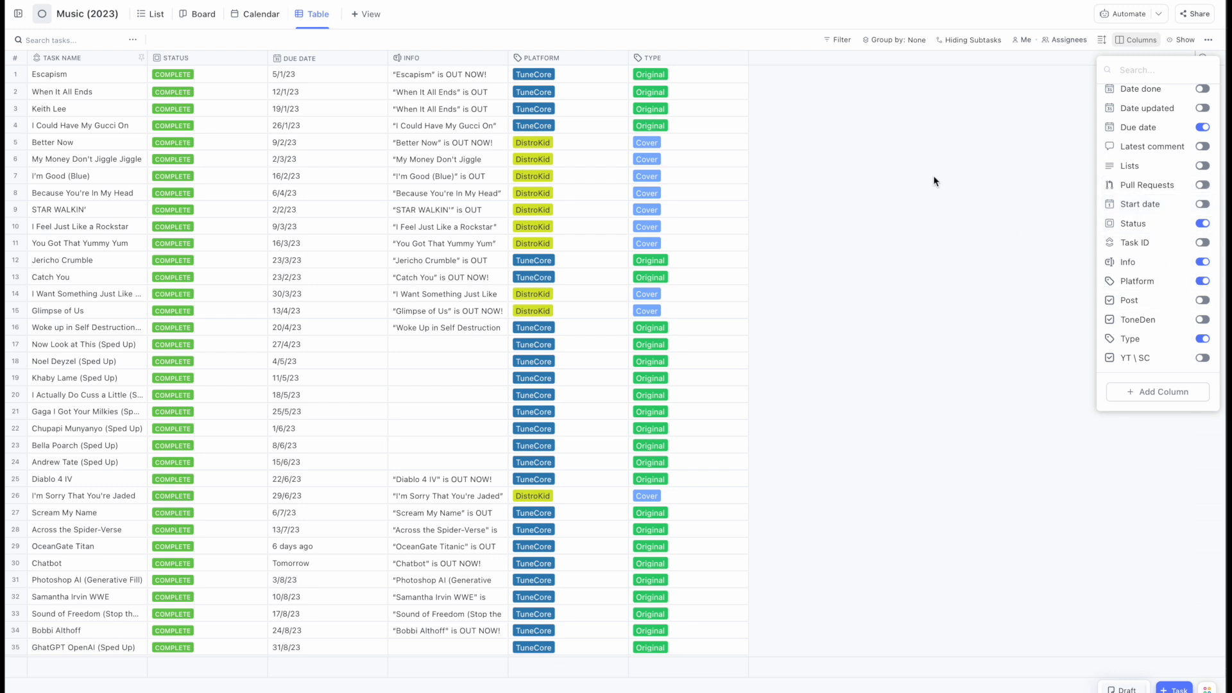
click(325, 78)
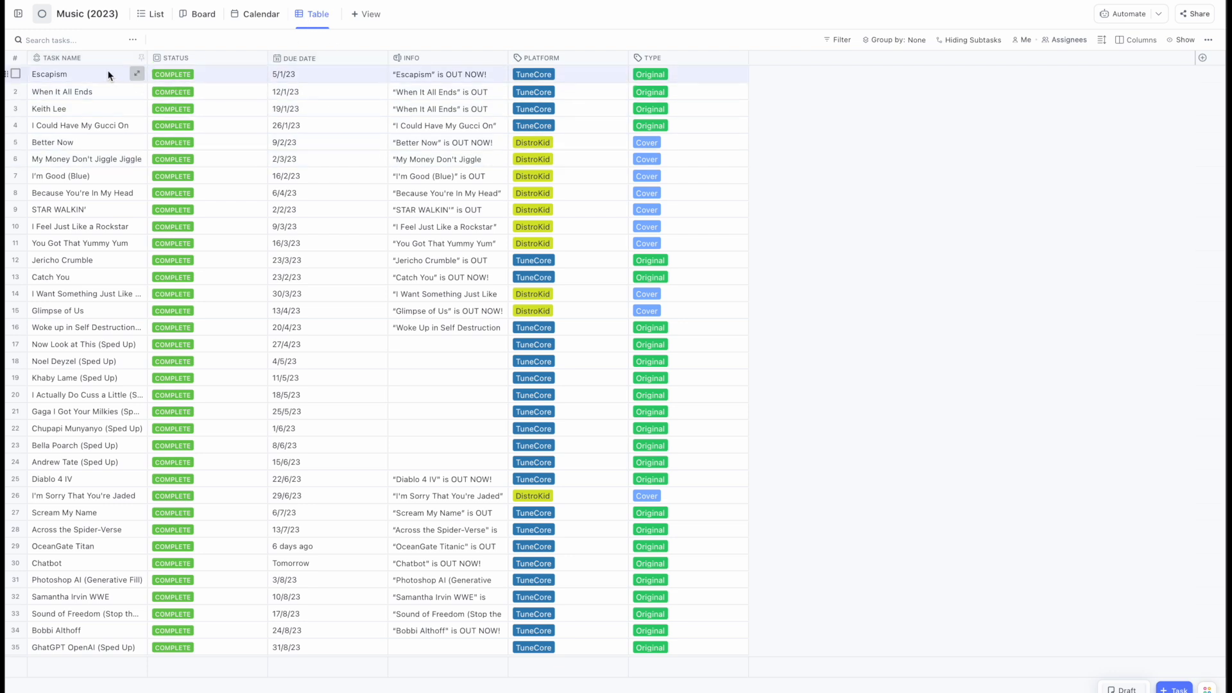
mouse_move(86, 93)
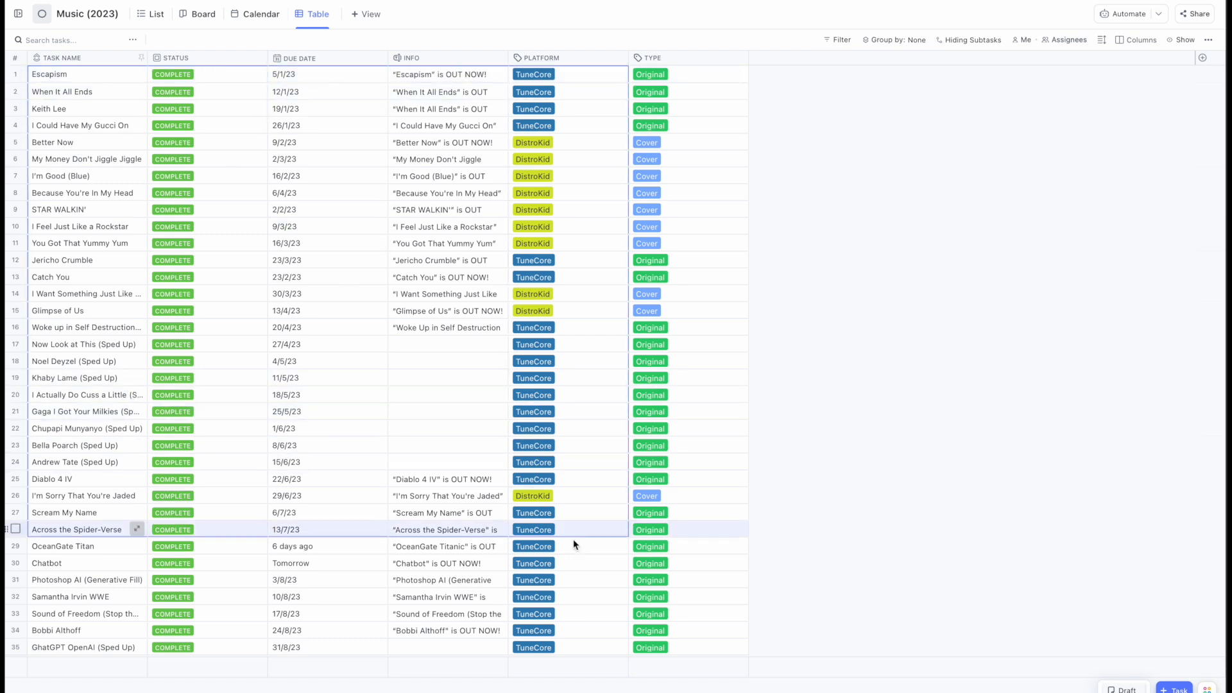
Scroll down the task rows while selecting the full range to copy.
scroll(down, 3)
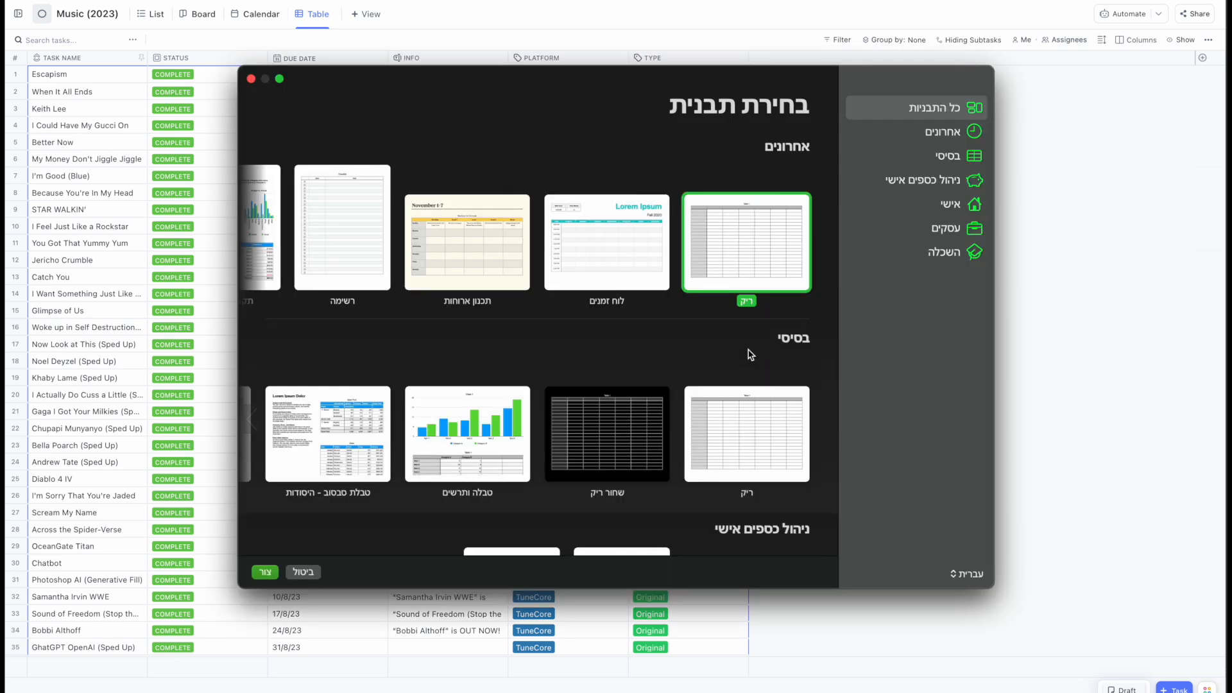
Create a blank Numbers spreadsheet and paste the 39 ClickUp task rows into it.
click(265, 571)
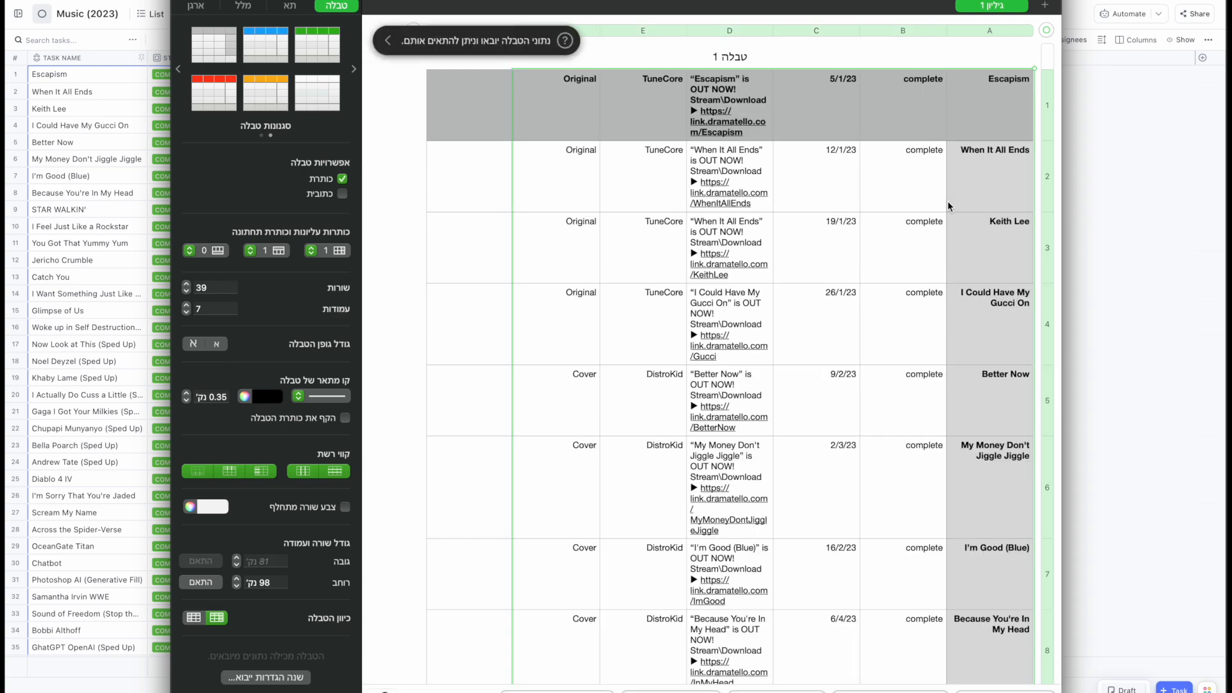
scroll(down, 3)
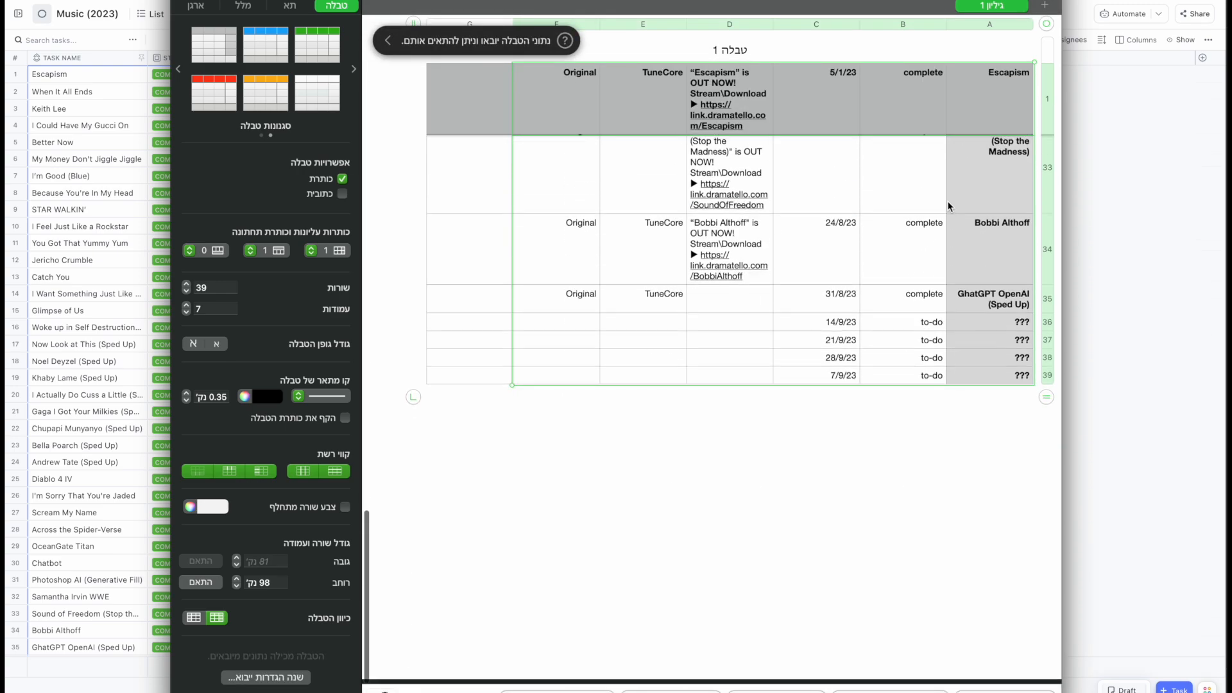
scroll(down, 3)
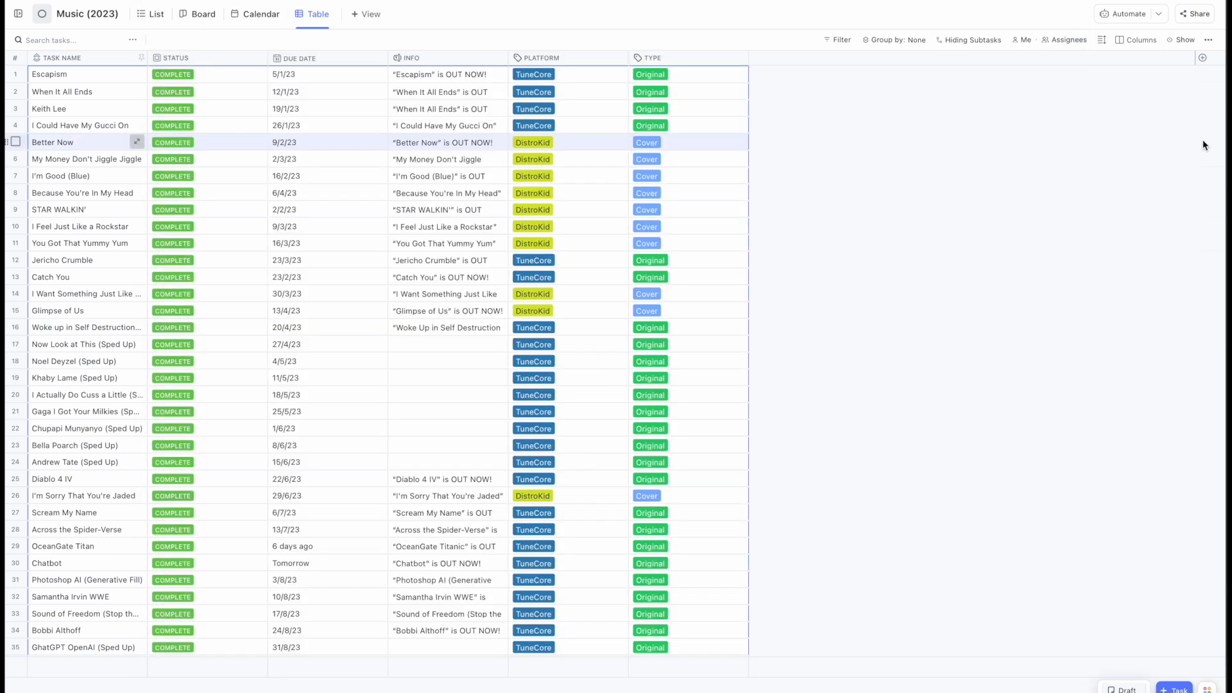
Reopen Export view for the Music table, offering visible columns as CSV or Excel.
click(1209, 40)
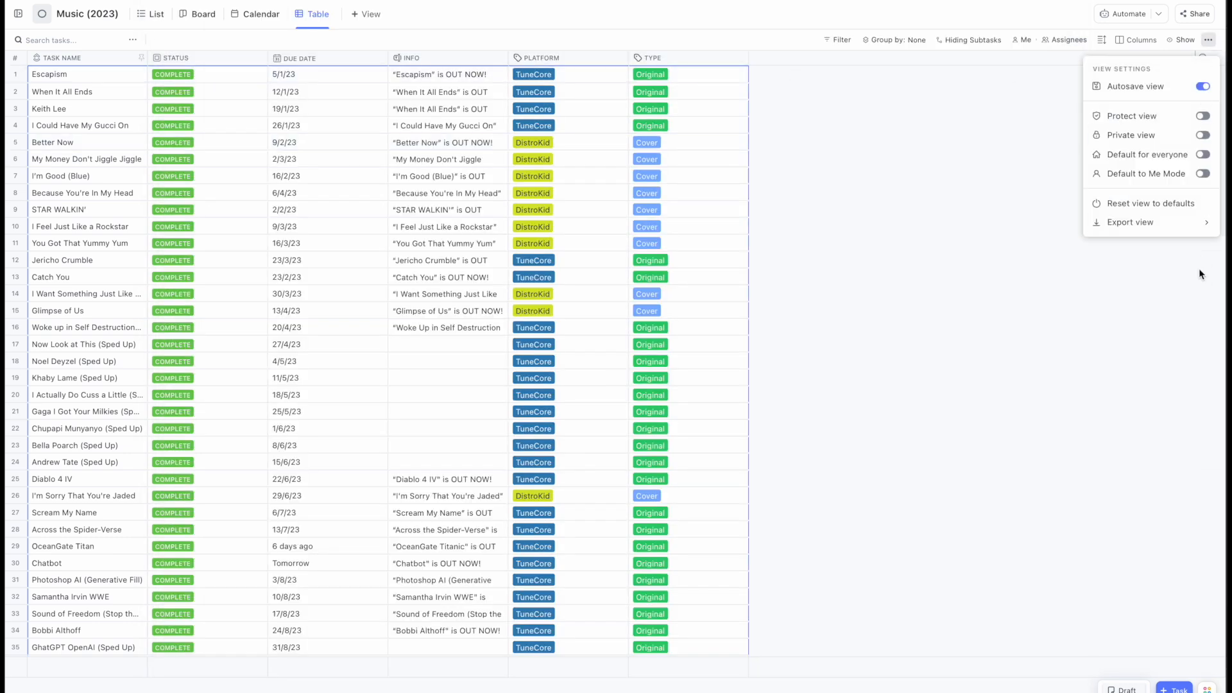
click(1132, 222)
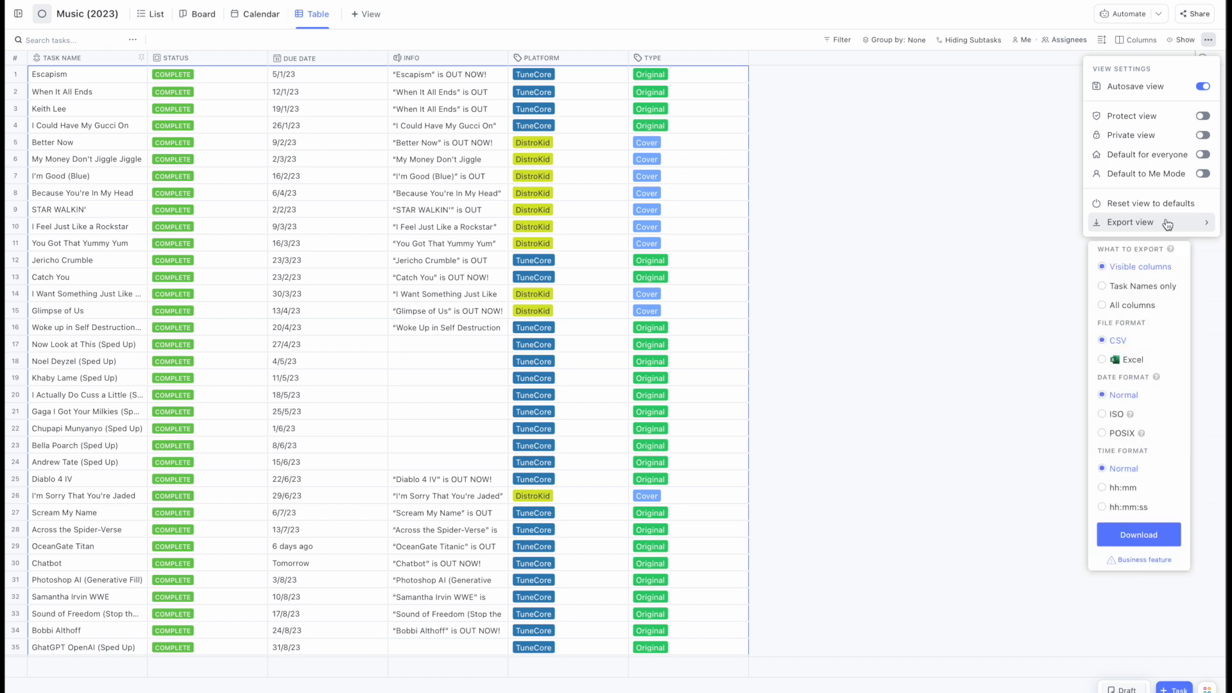